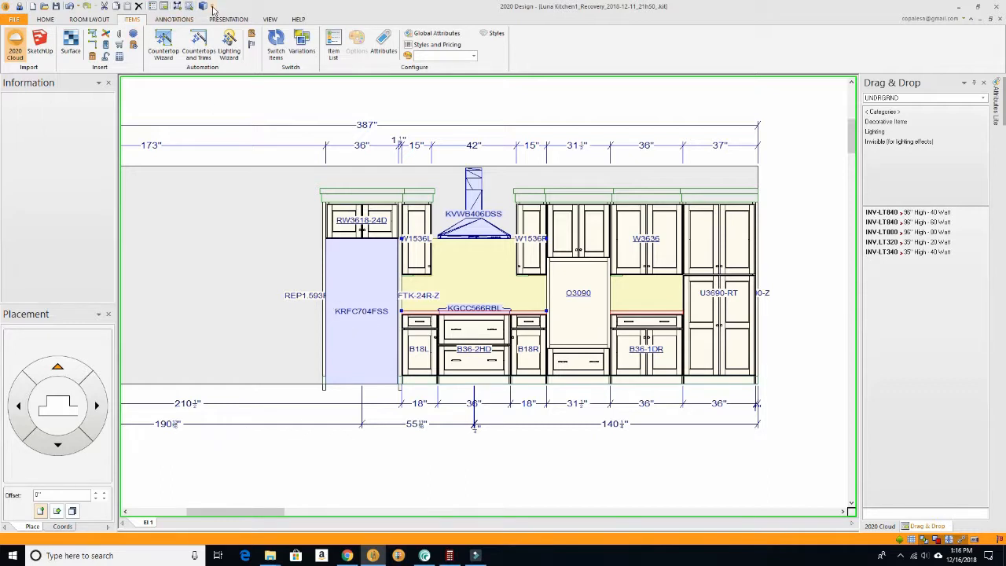
# Step: Check the print settings from the File view, then open More Commands for the toolbar
pyautogui.click(209, 9)
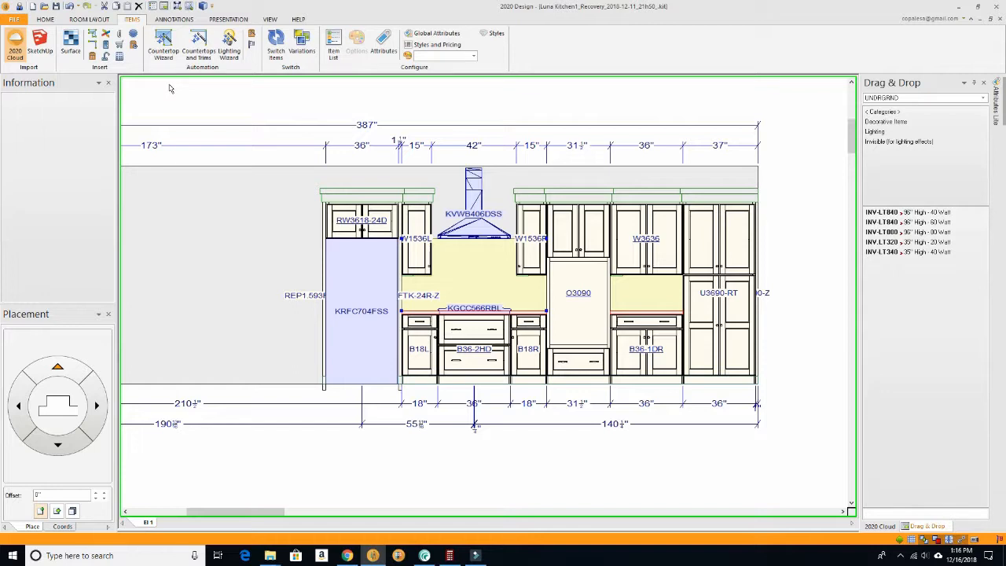
pyautogui.moveTo(157, 87)
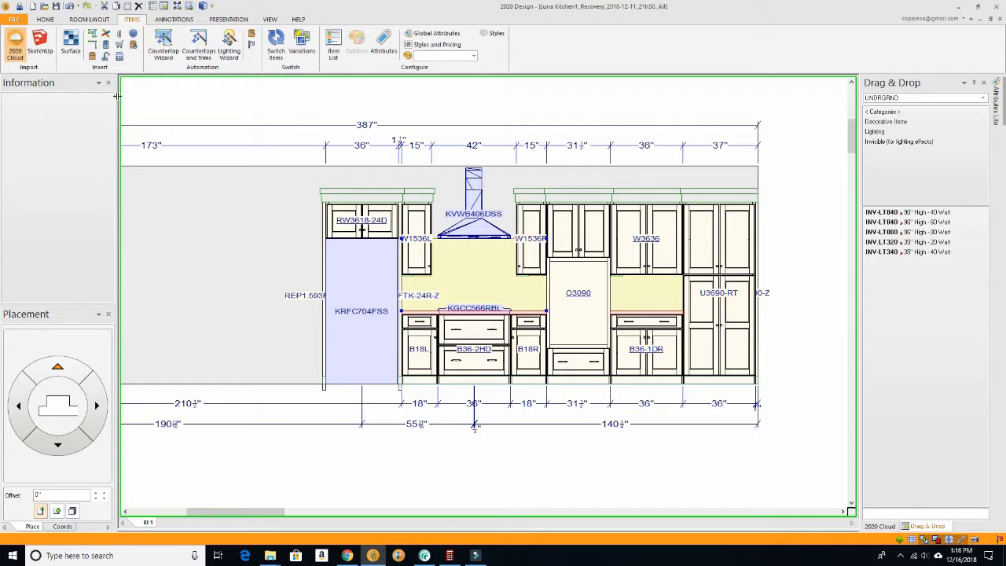
pyautogui.moveTo(125, 103)
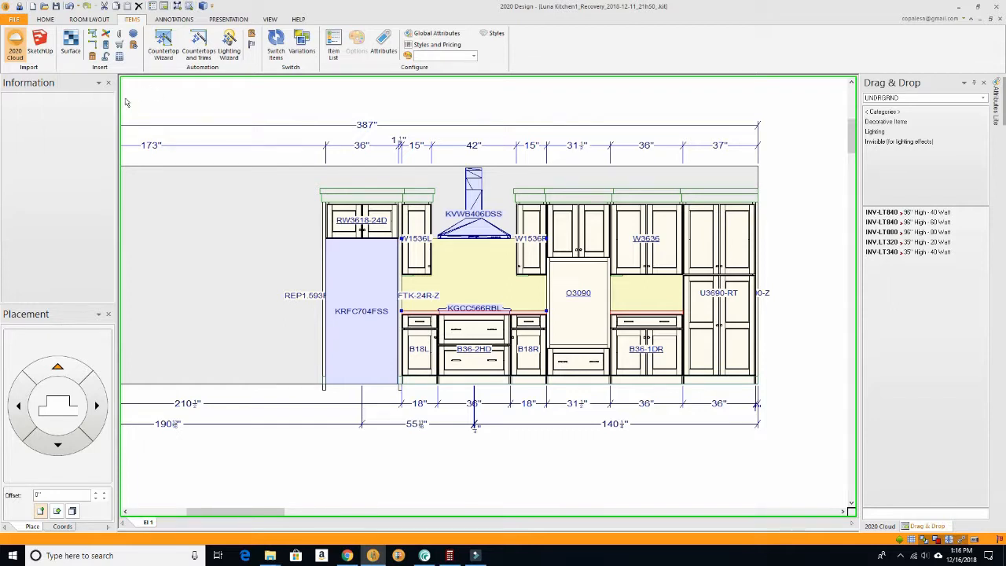
pyautogui.moveTo(142, 105)
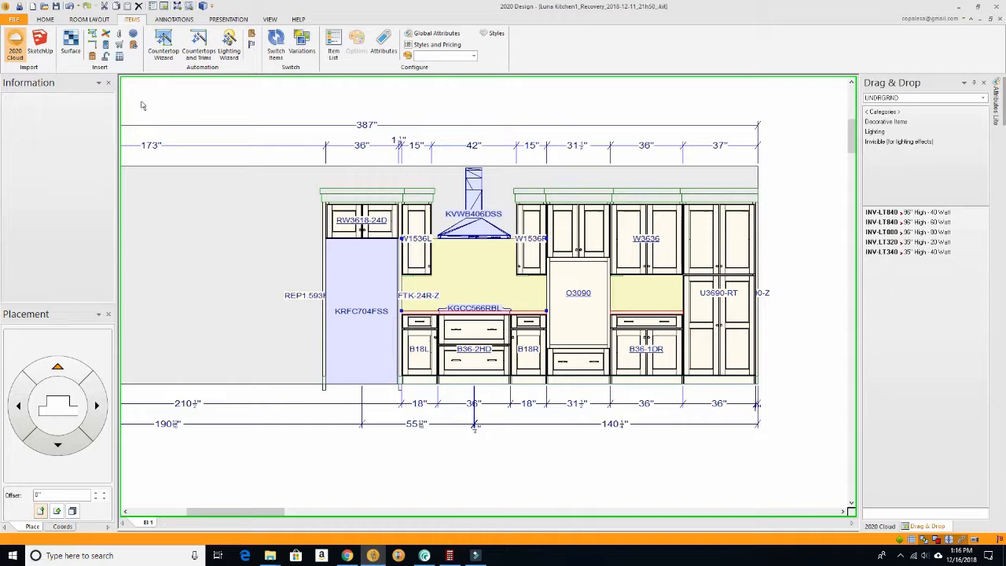
pyautogui.moveTo(257, 14)
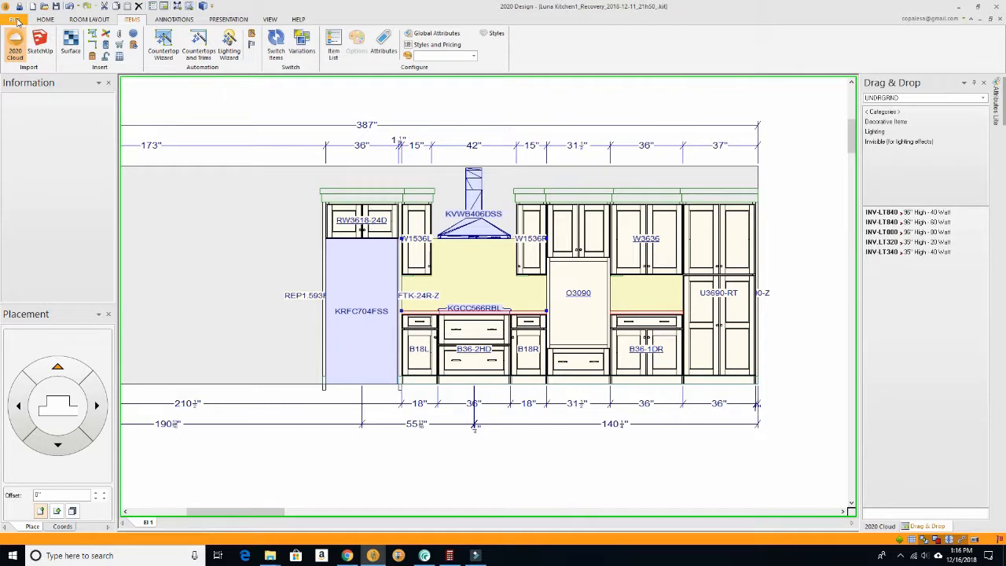
pyautogui.click(14, 14)
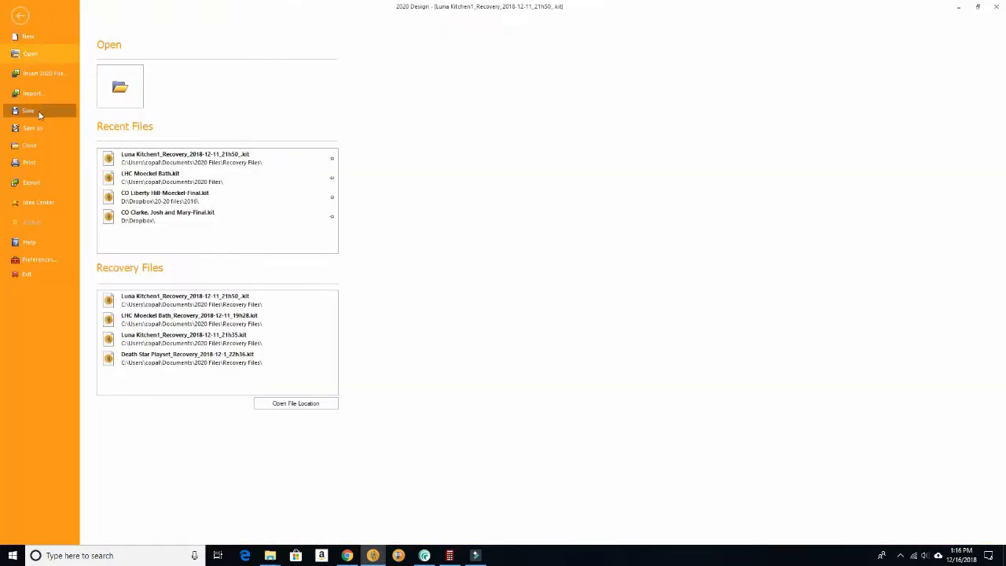
pyautogui.click(29, 162)
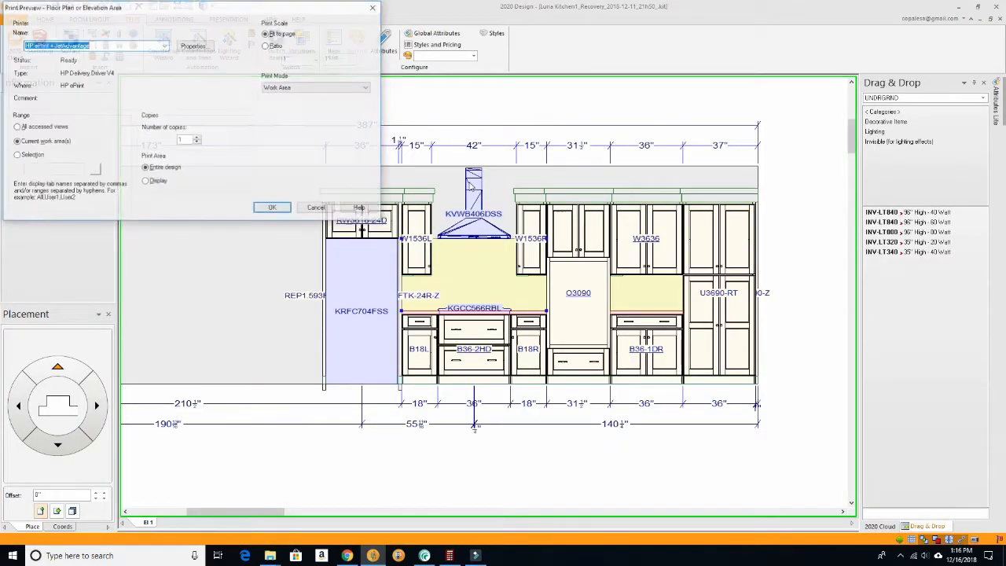
pyautogui.click(316, 207)
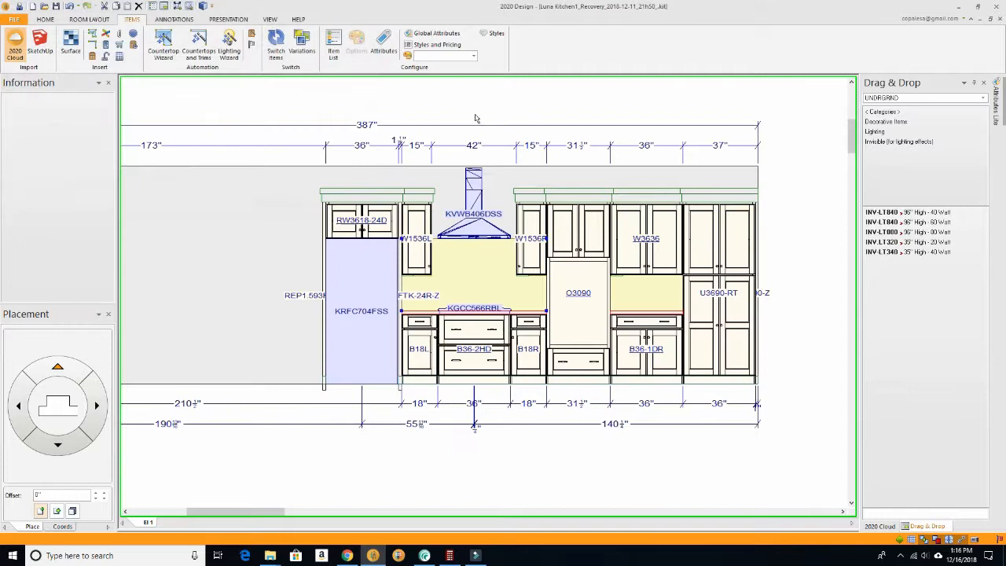
pyautogui.moveTo(317, 81)
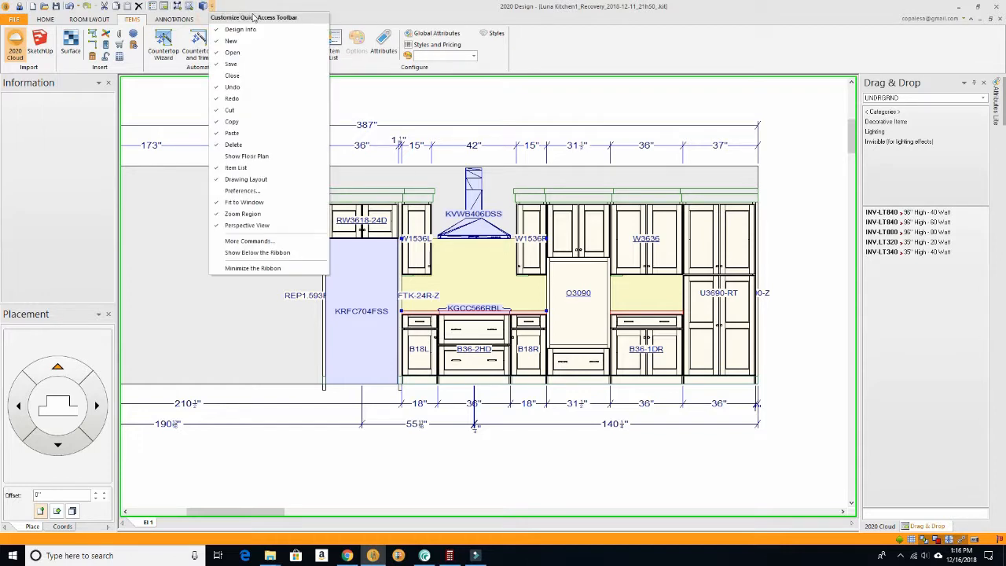
pyautogui.moveTo(235, 167)
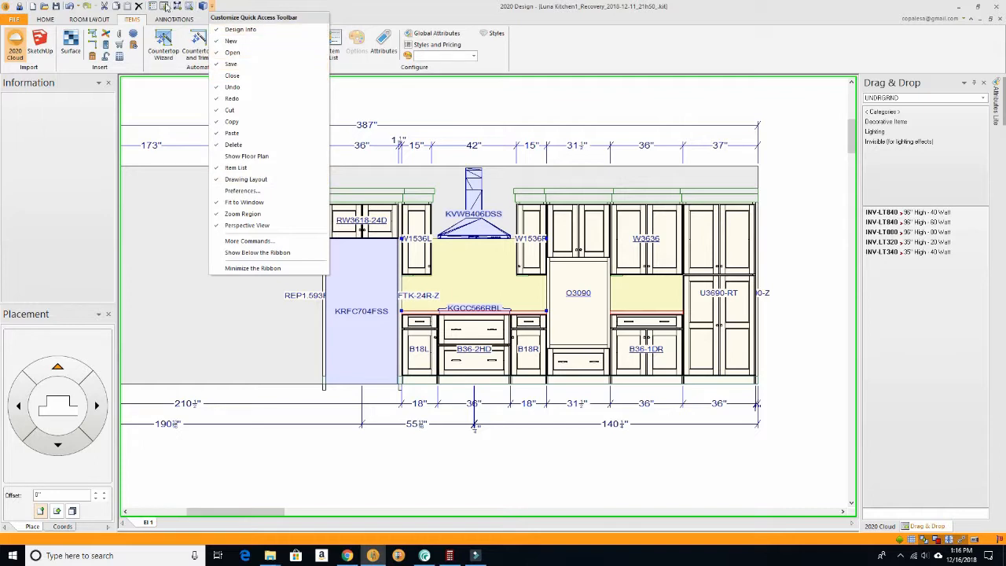
pyautogui.moveTo(214, 17)
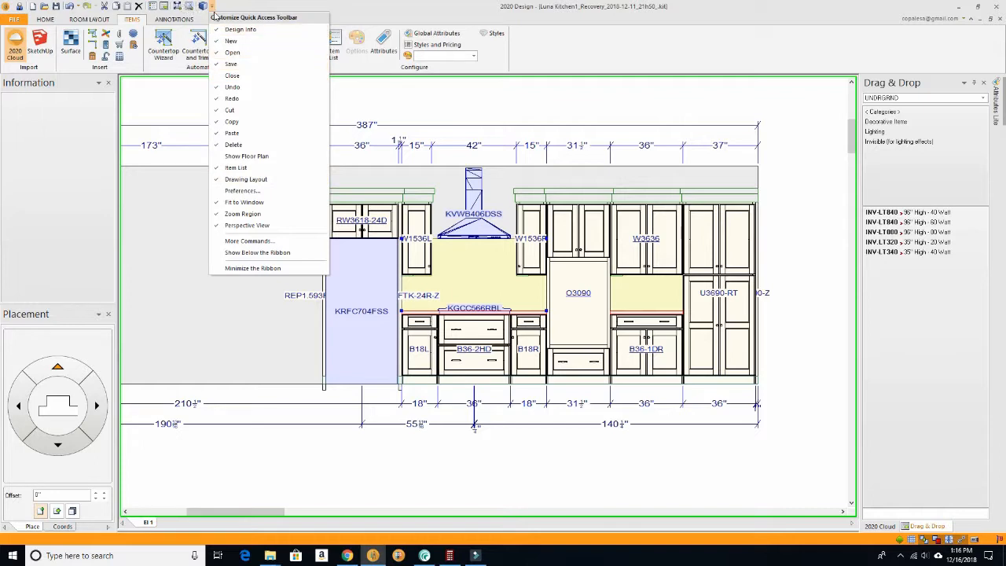
pyautogui.moveTo(253, 110)
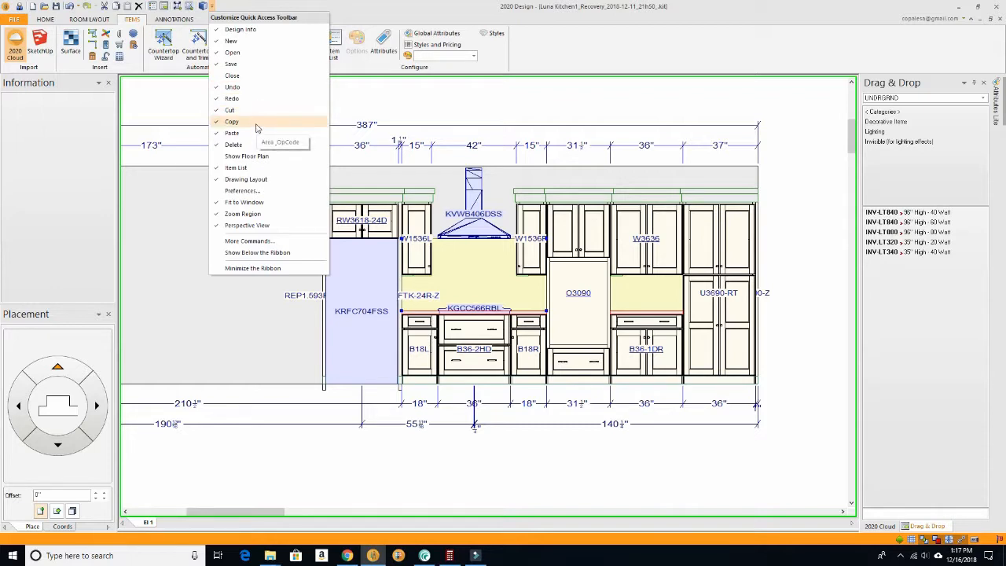
pyautogui.moveTo(267, 229)
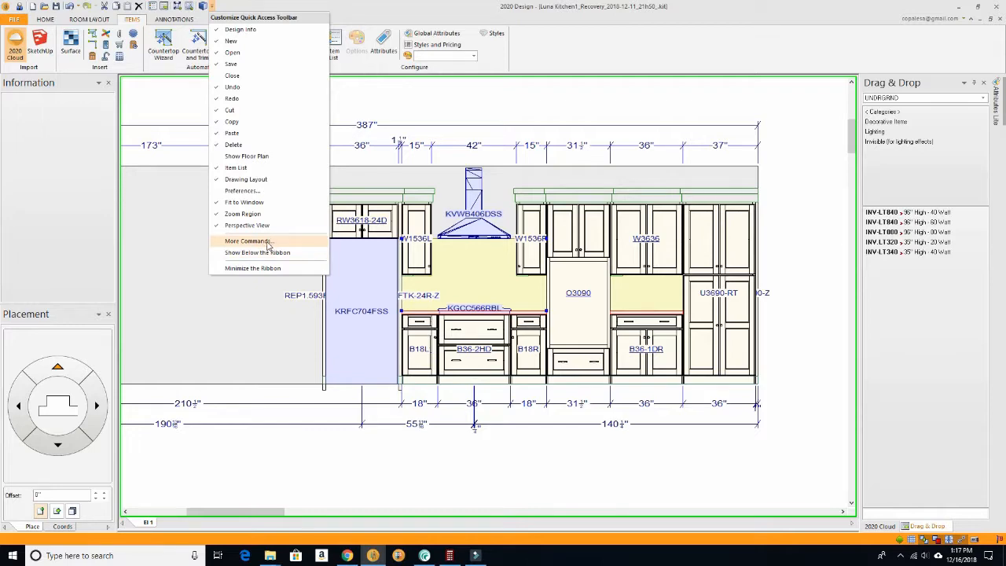
pyautogui.click(248, 240)
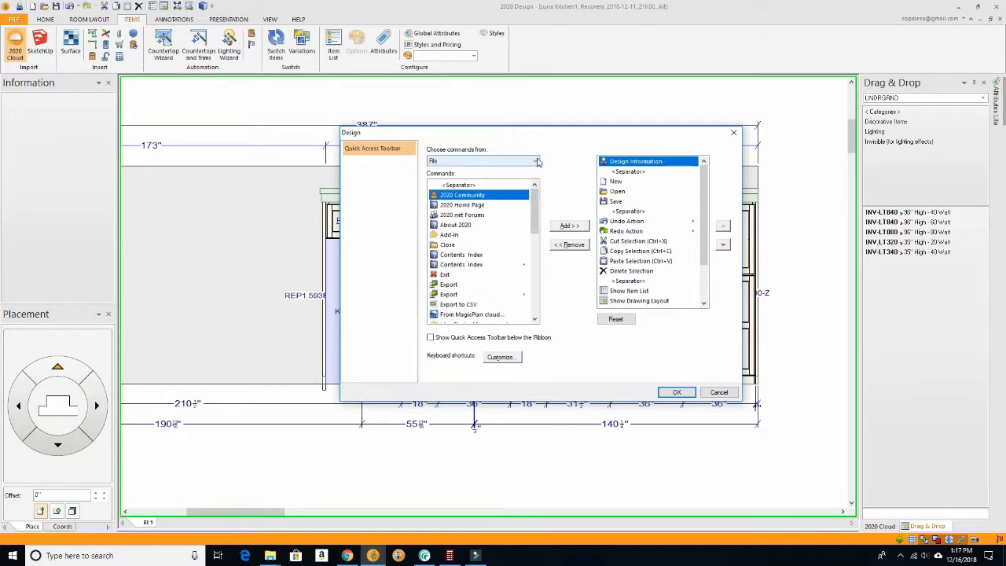
# Step: Keep the File command category and select Show Drawing Layout in the toolbar list for removal
pyautogui.click(537, 160)
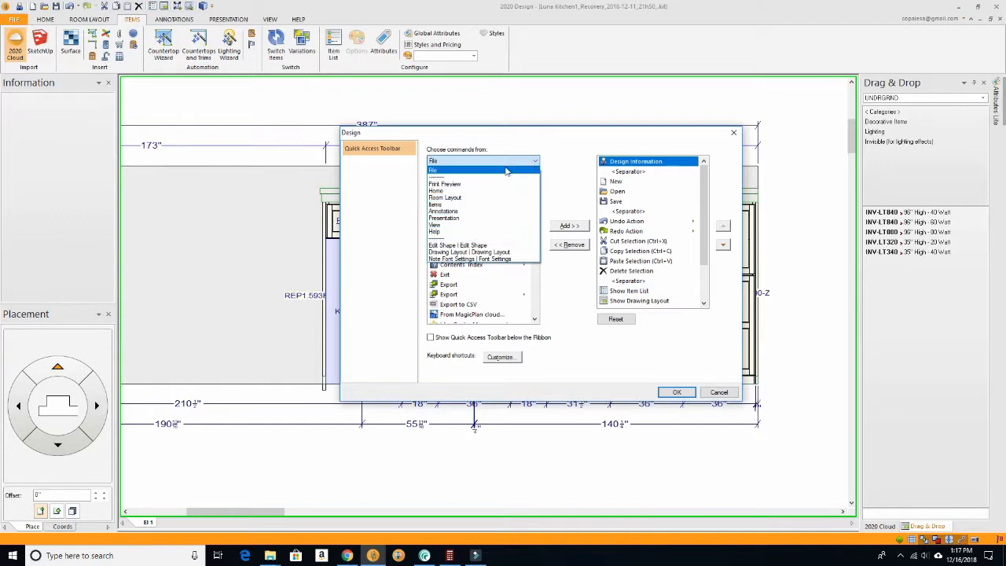
pyautogui.click(463, 194)
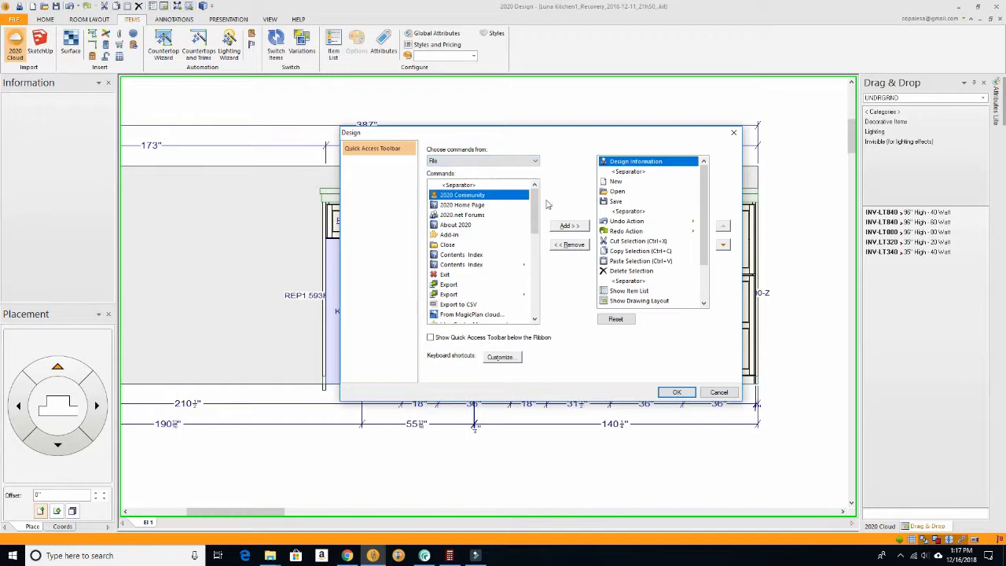
pyautogui.scroll(-3)
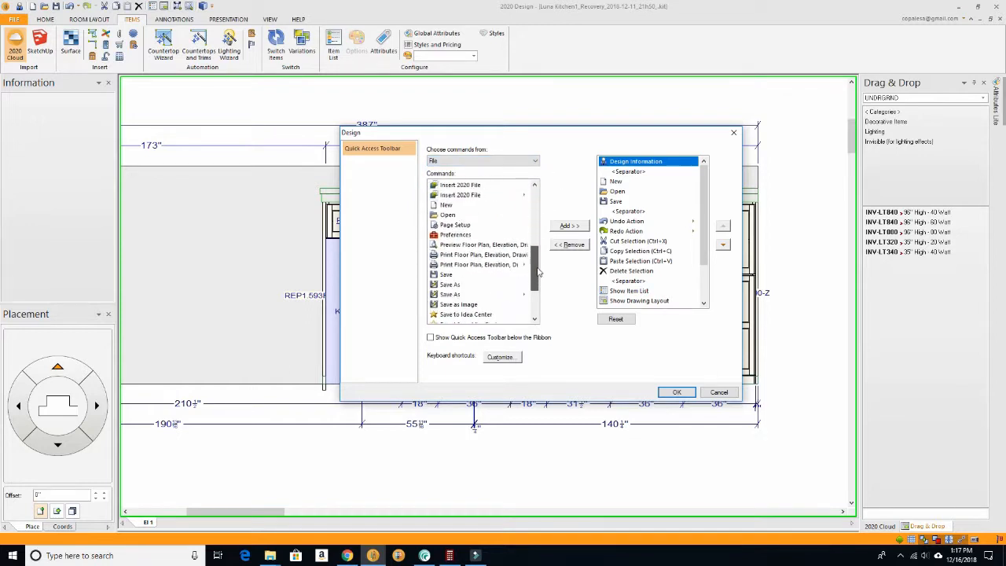
pyautogui.scroll(-3)
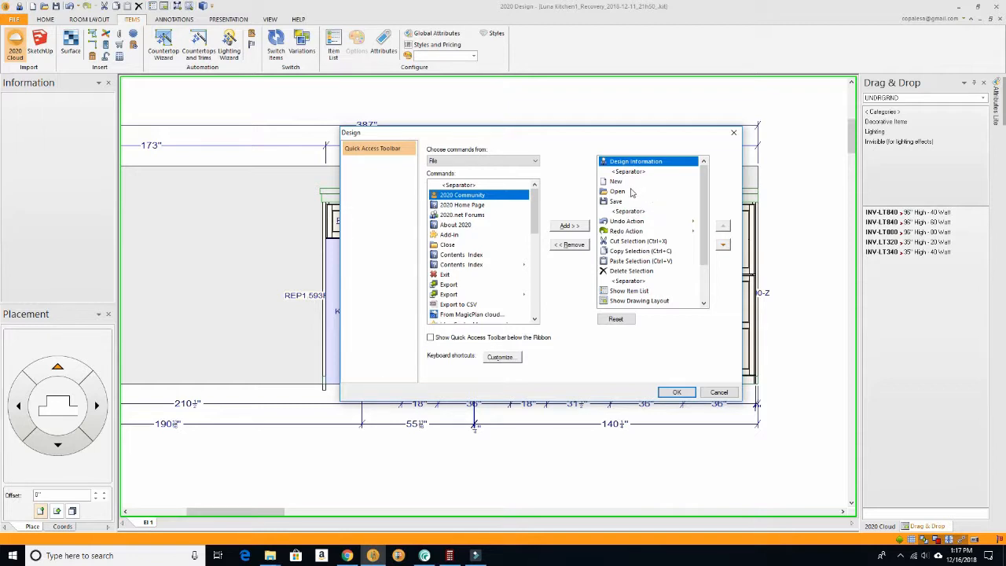
pyautogui.moveTo(634, 187)
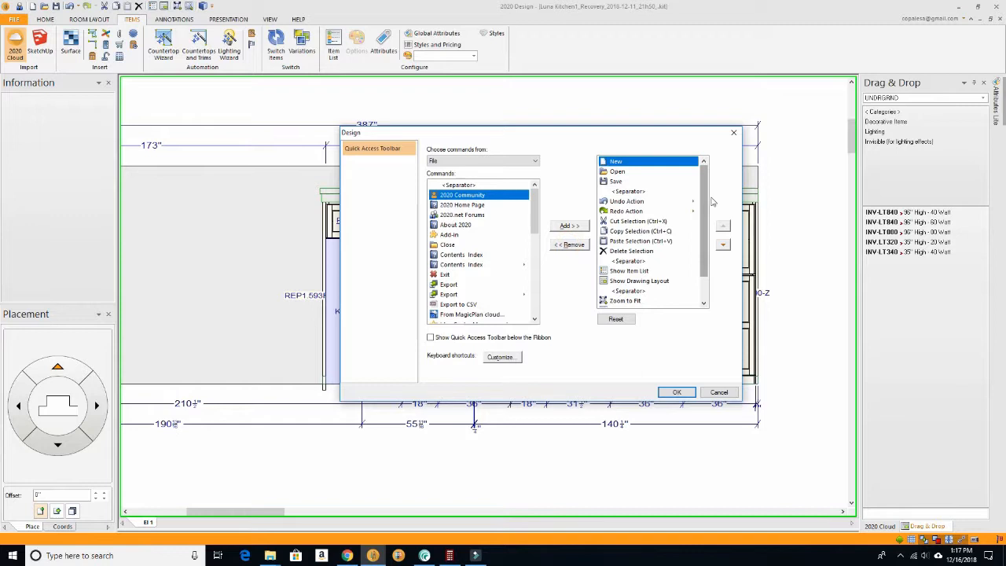
pyautogui.scroll(-3)
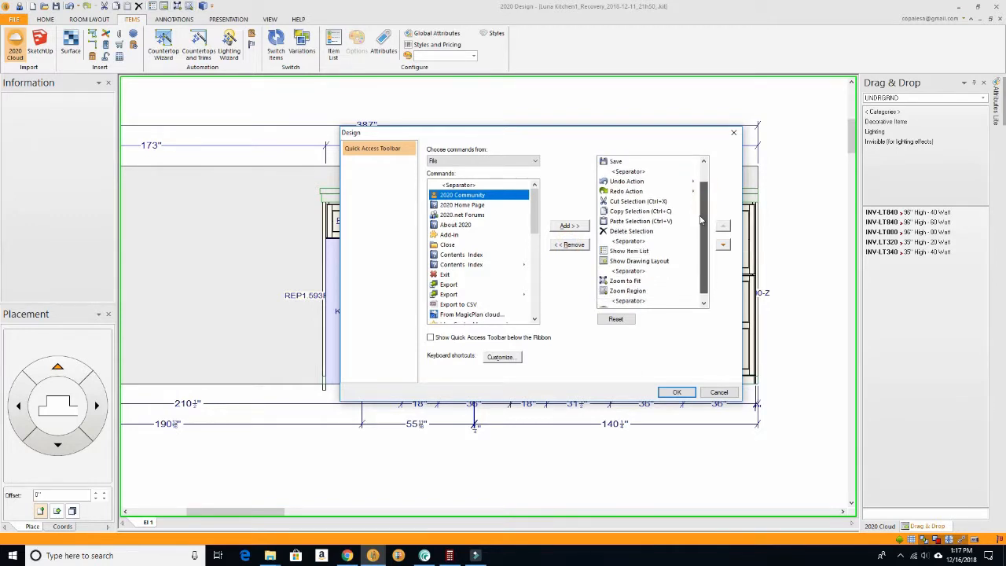
pyautogui.scroll(-3)
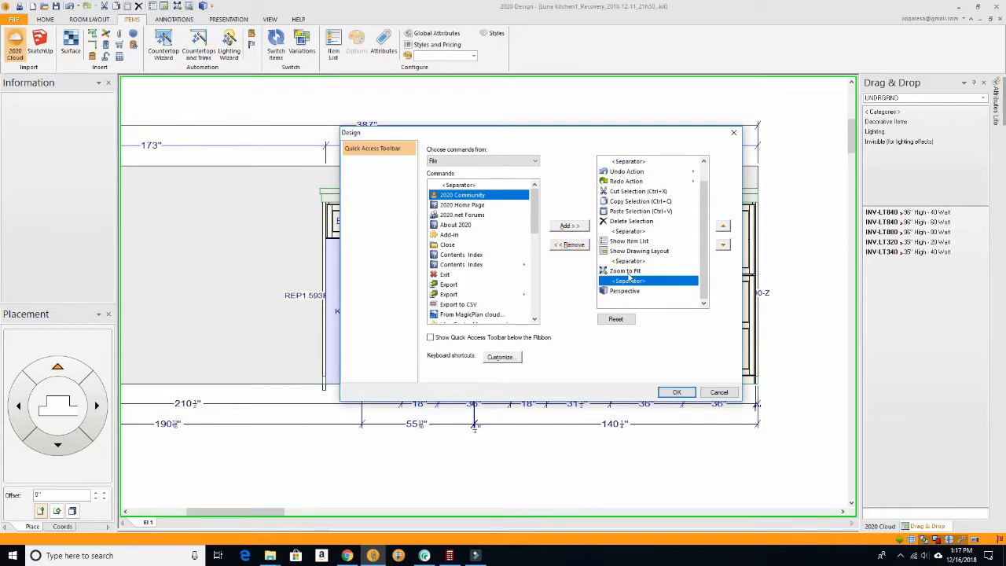
pyautogui.moveTo(630, 267)
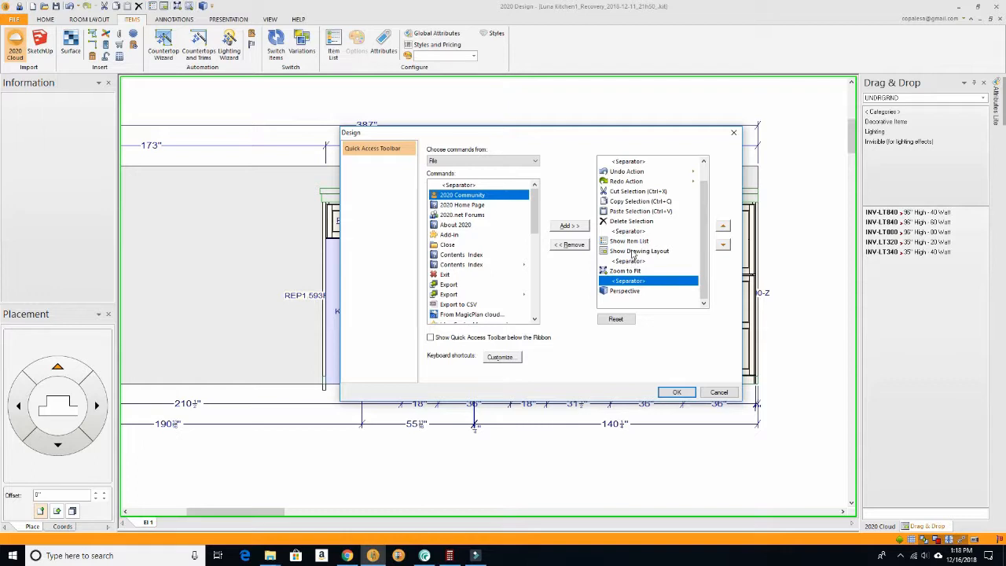
pyautogui.click(640, 251)
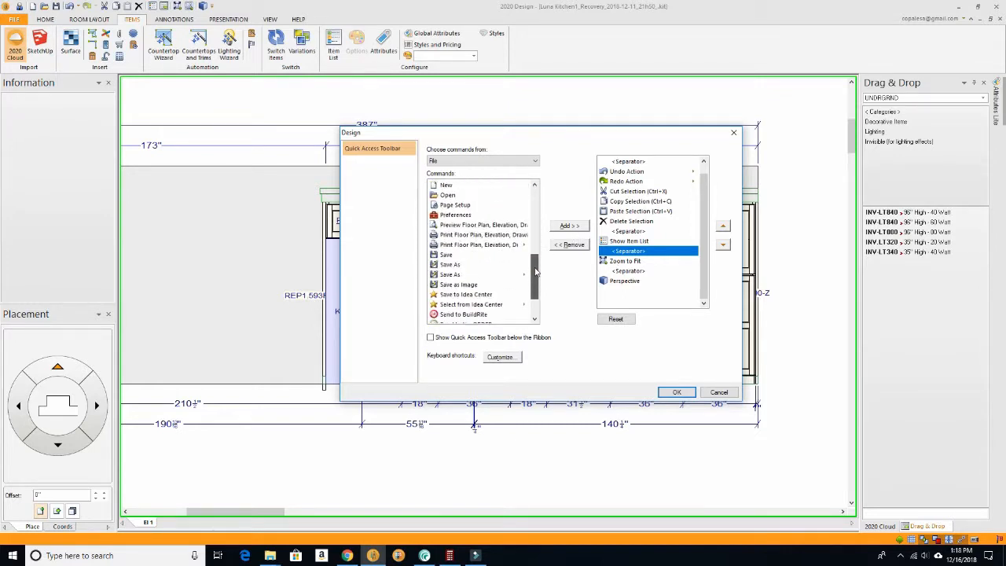
# Step: Add Preview Floor Plan, Elevation, Drawing and move it up to just below Save
pyautogui.click(482, 225)
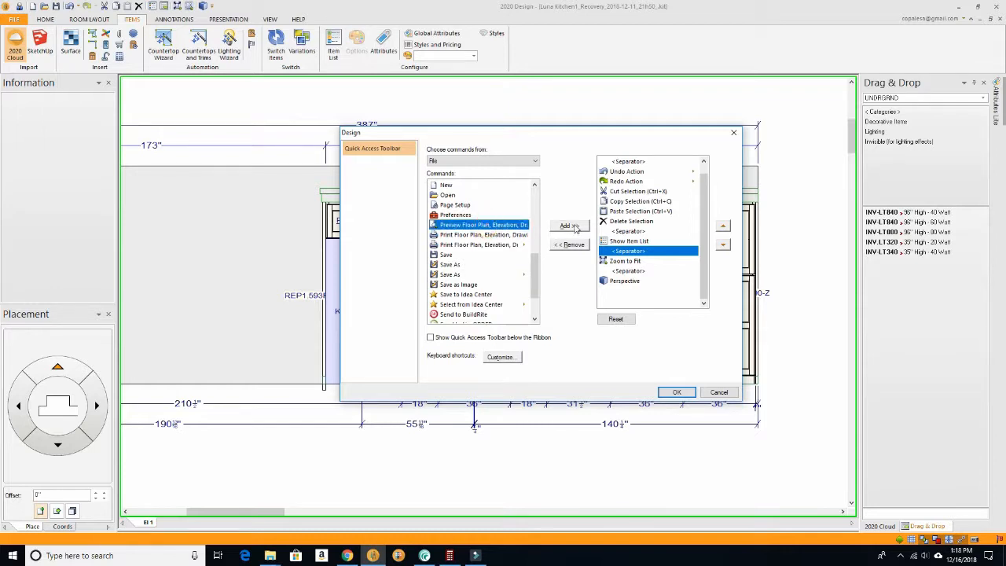
pyautogui.click(569, 225)
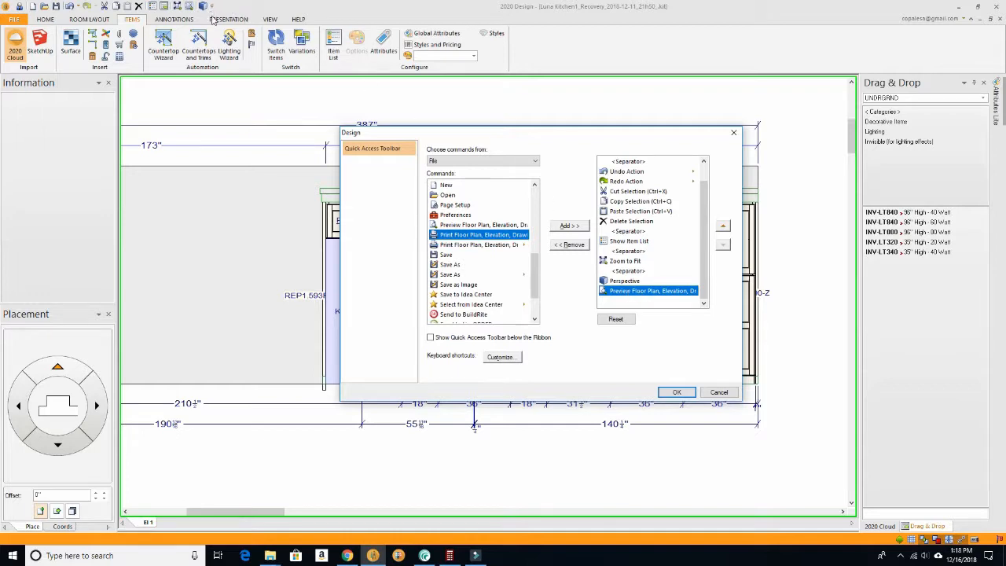
pyautogui.moveTo(704, 194)
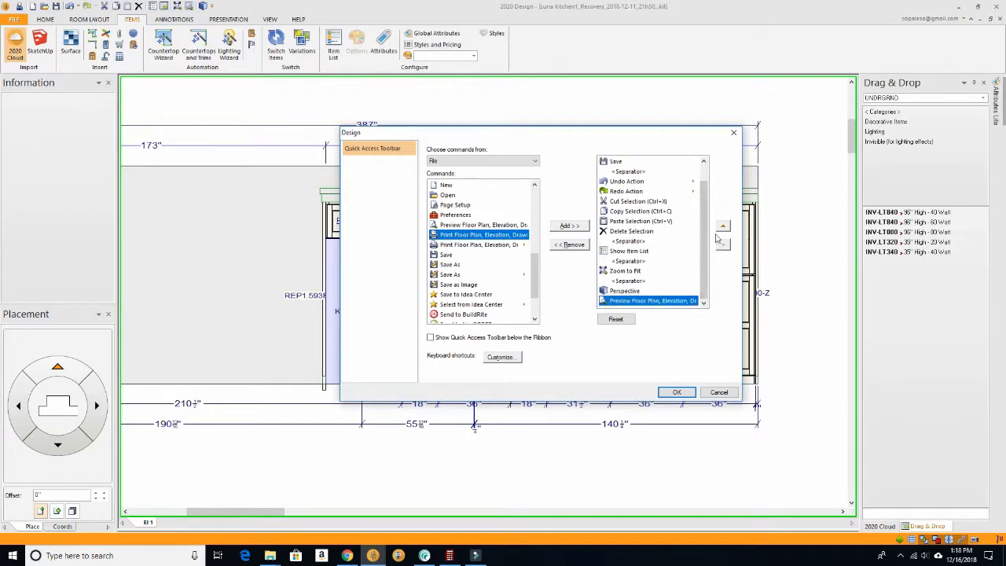
pyautogui.click(721, 226)
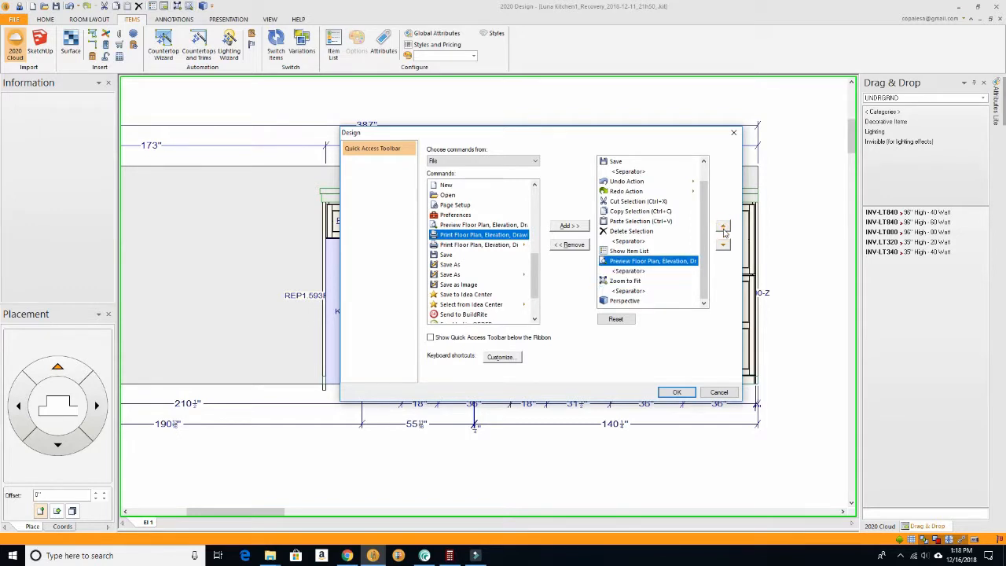
pyautogui.click(723, 227)
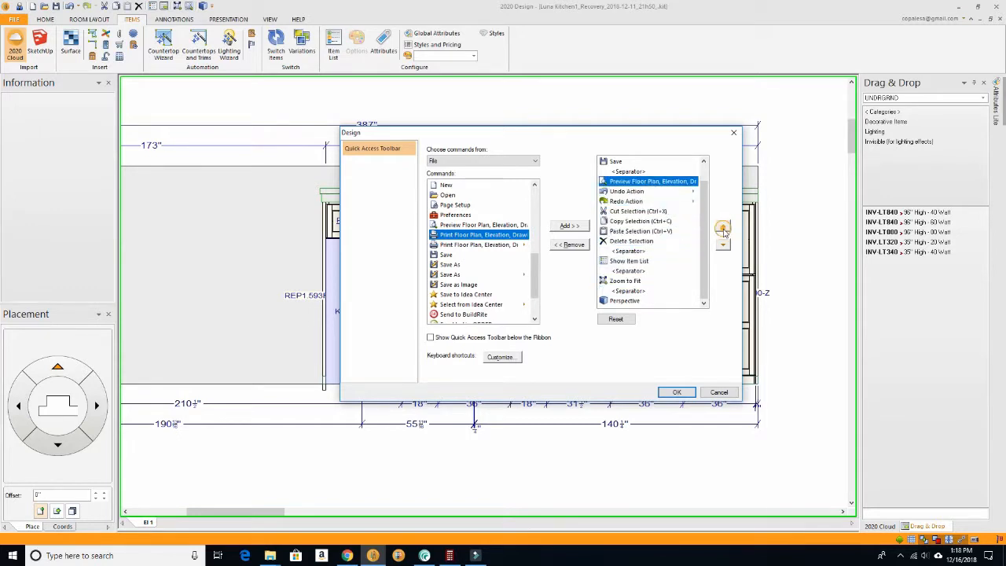
pyautogui.click(722, 242)
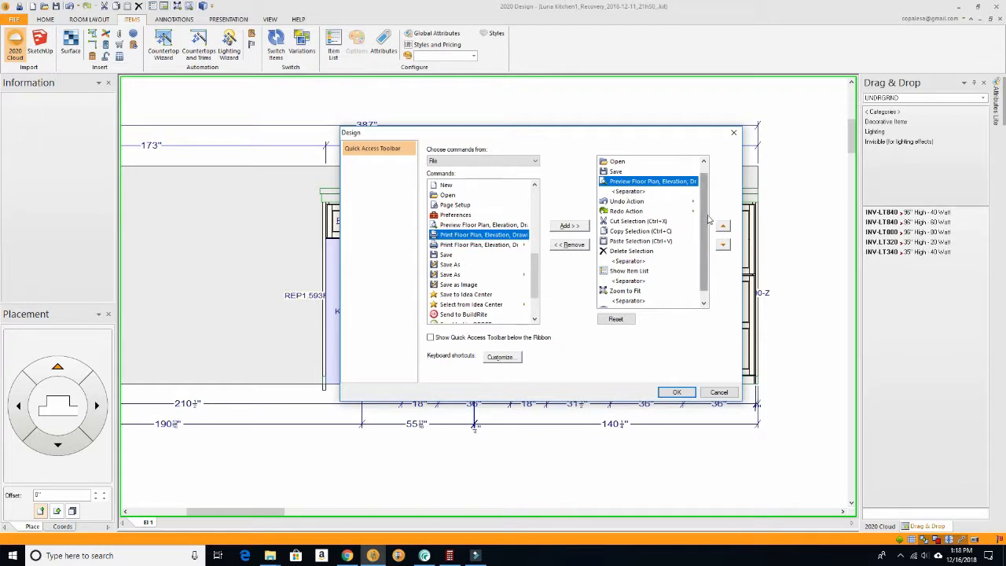
# Step: Add Save As and move it to the top, above Preview Floor Plan
pyautogui.scroll(-3)
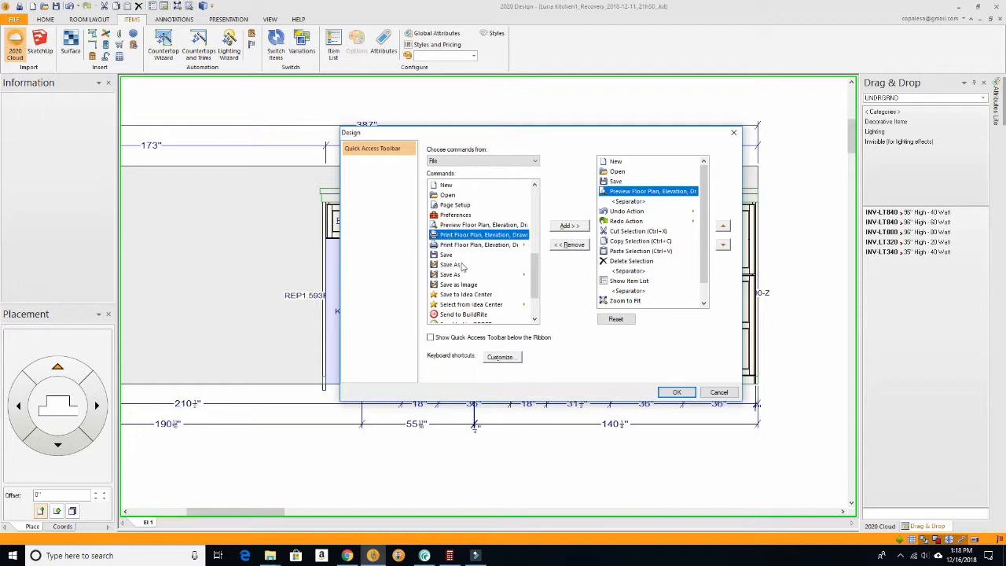
pyautogui.moveTo(505, 276)
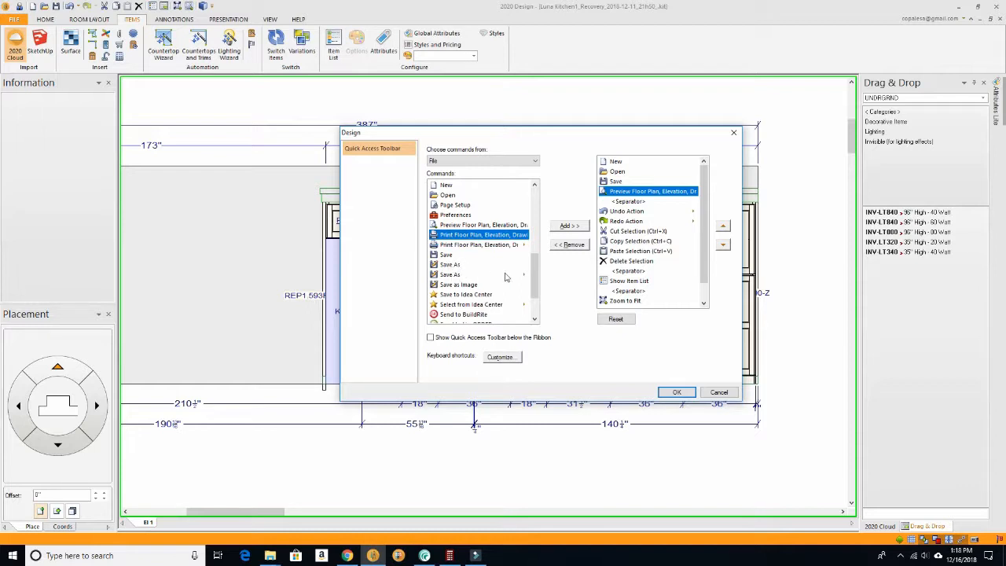
pyautogui.moveTo(446, 274)
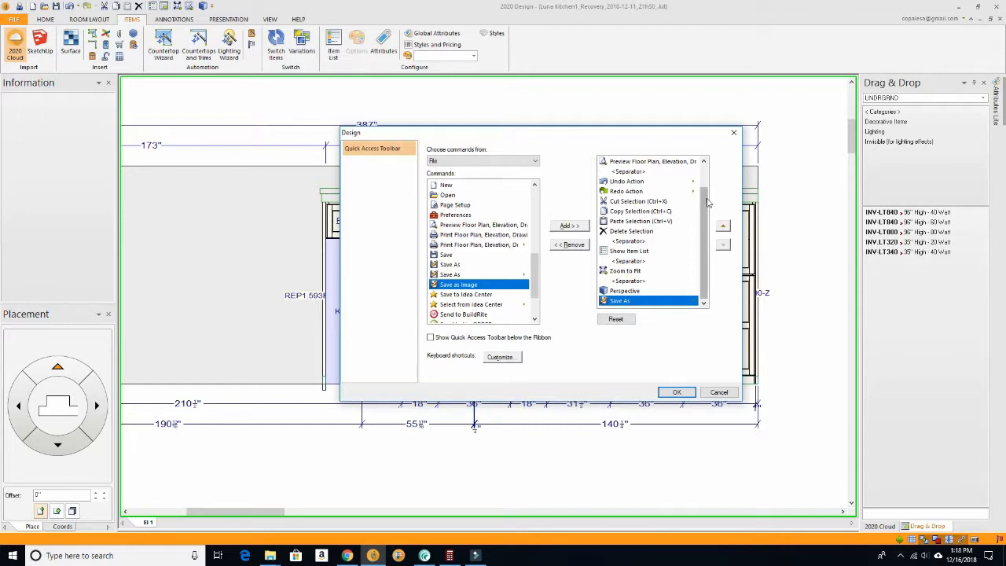
pyautogui.moveTo(718, 237)
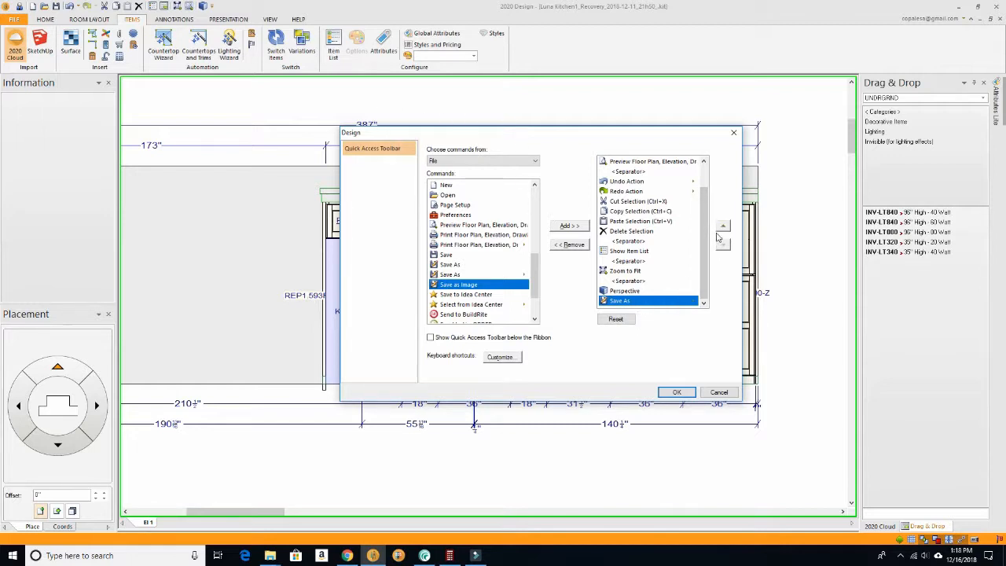
pyautogui.click(722, 226)
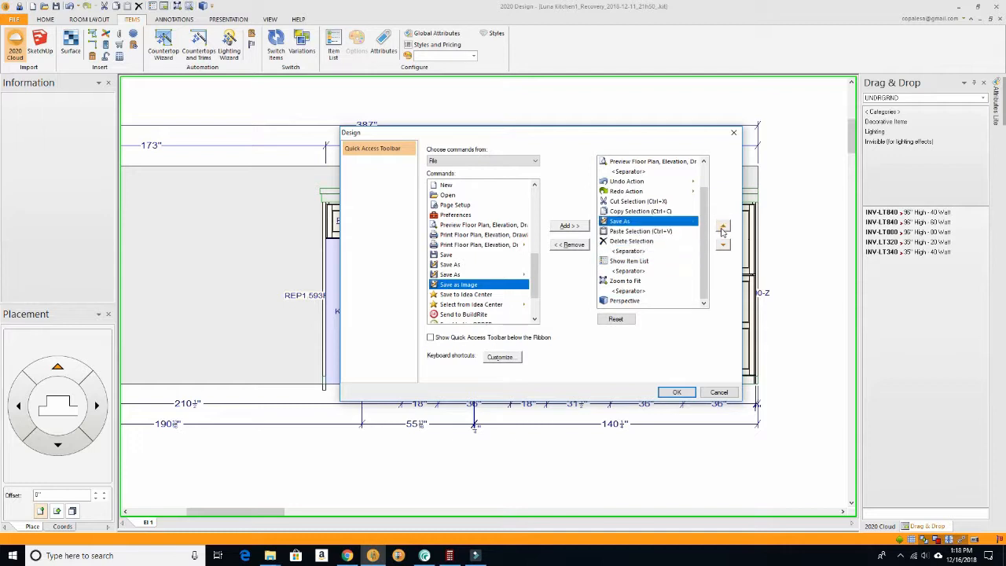
pyautogui.click(722, 226)
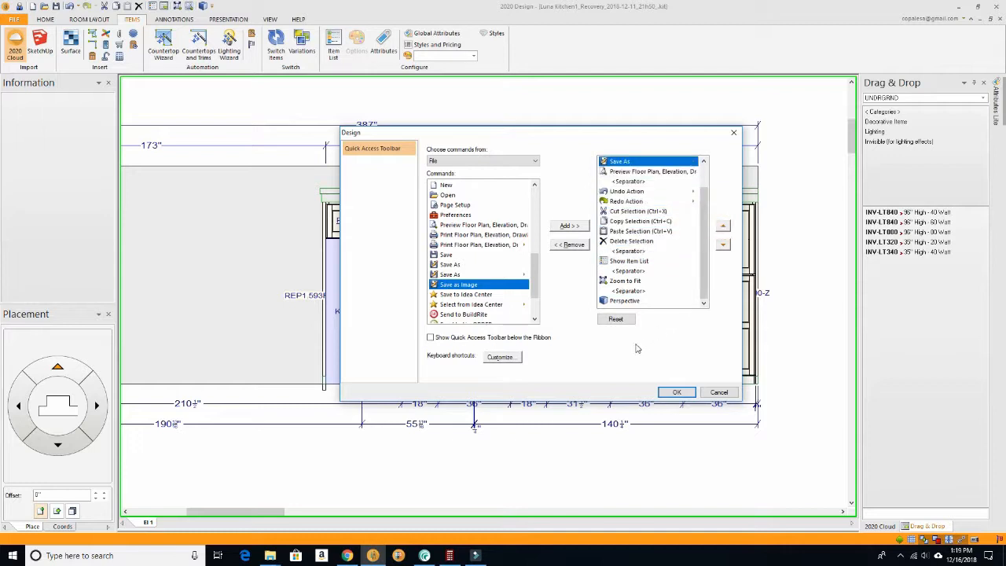
pyautogui.moveTo(624, 349)
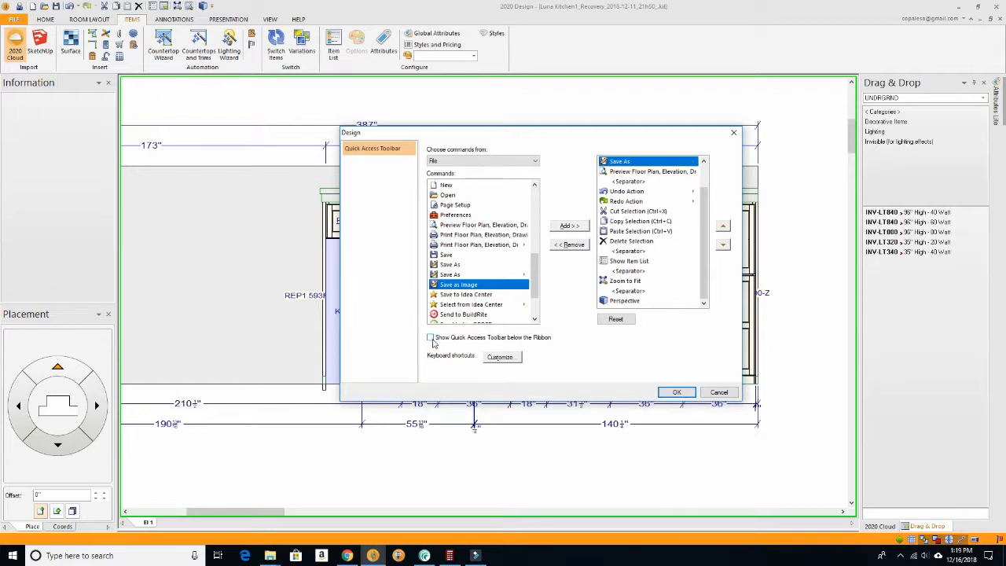
# Step: Enable 'Show Quick Access Toolbar below the Ribbon'
pyautogui.click(430, 337)
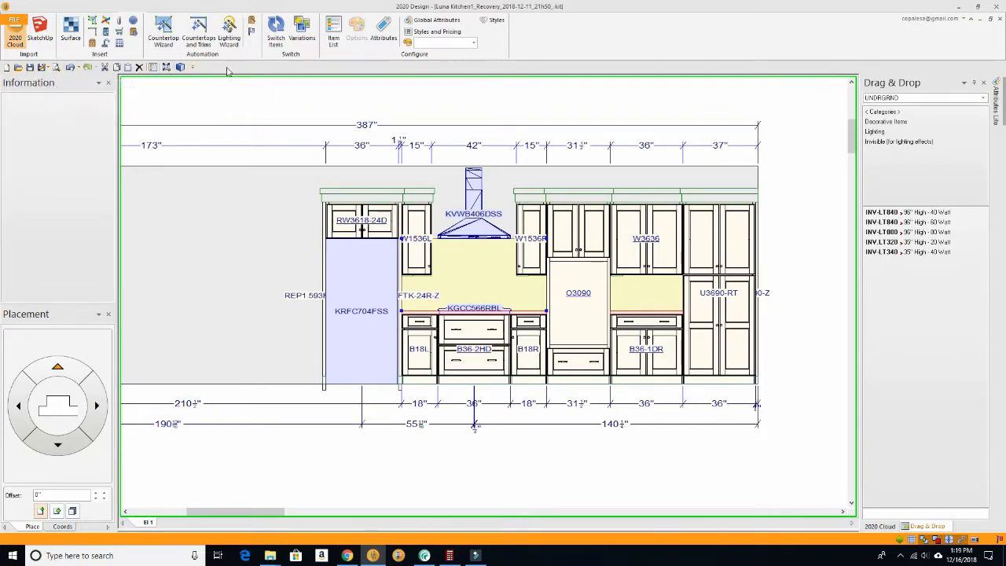
pyautogui.moveTo(52, 67)
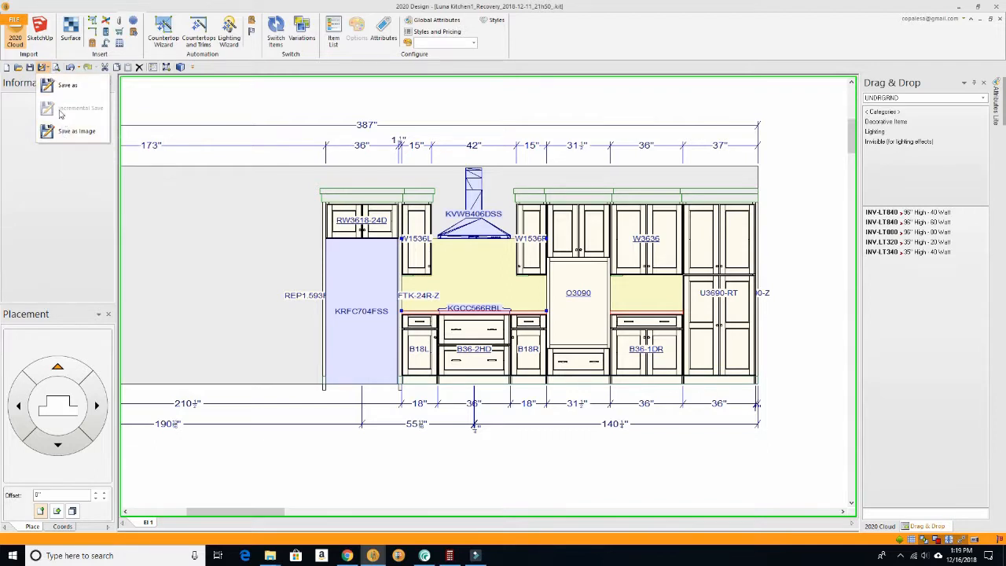
pyautogui.moveTo(67, 85)
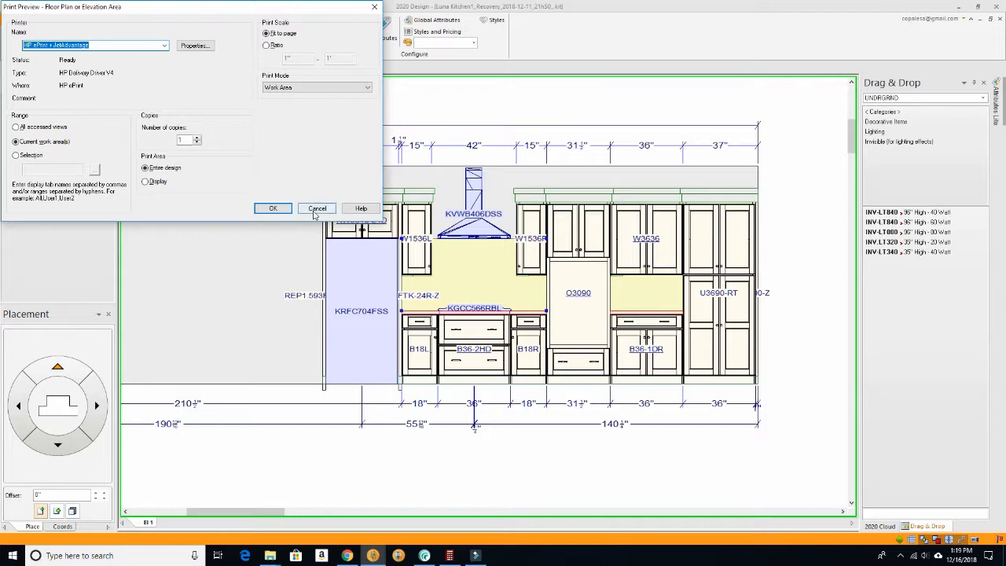
pyautogui.click(317, 208)
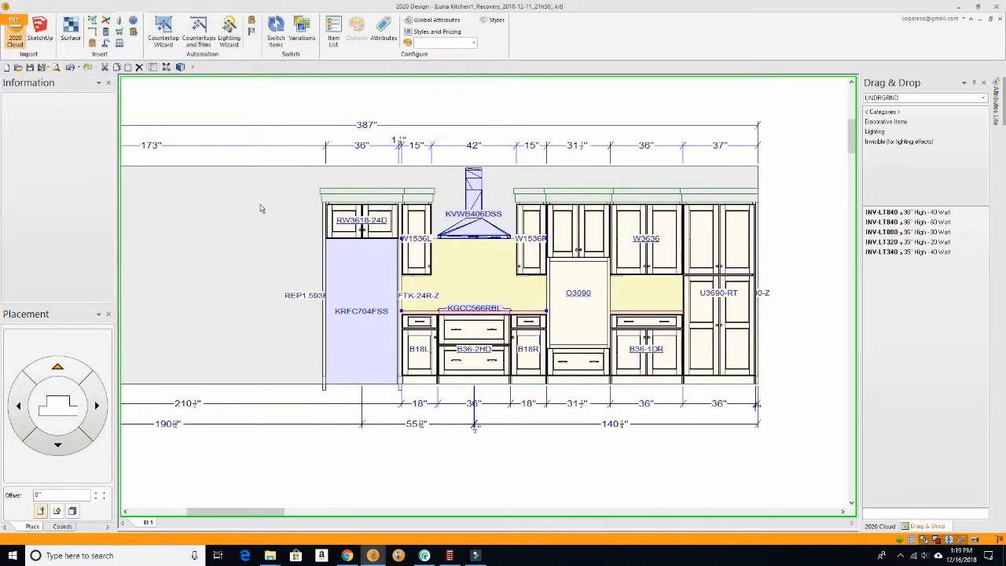
pyautogui.moveTo(515, 132)
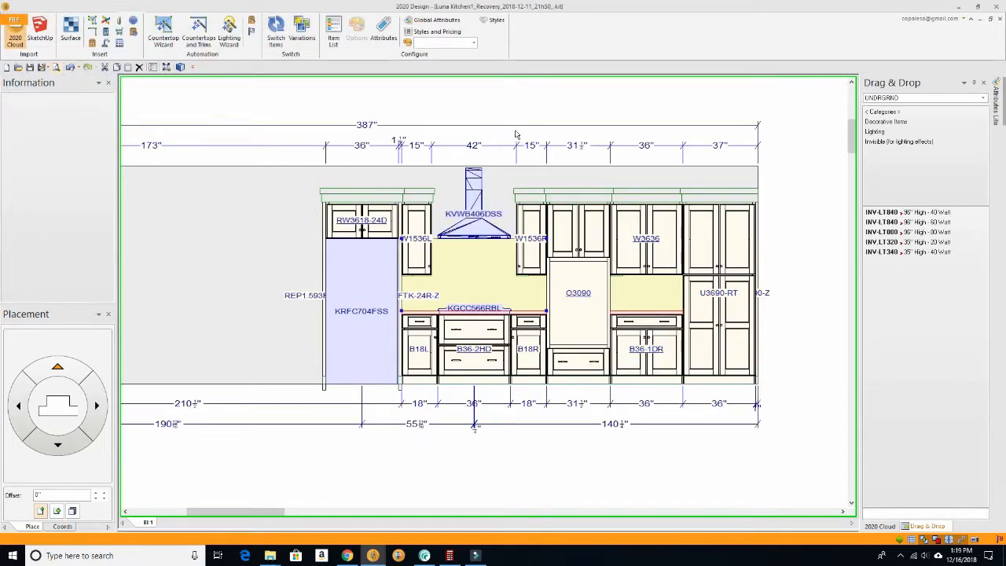